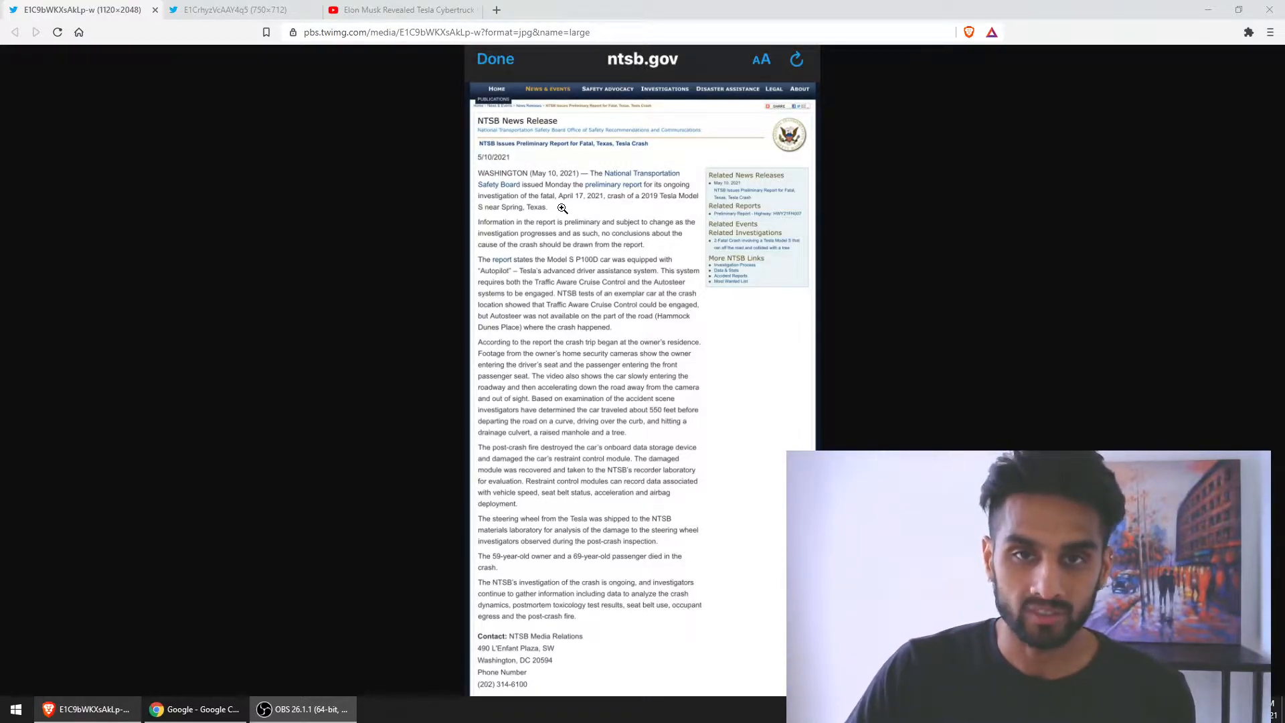
mouse_move(587, 209)
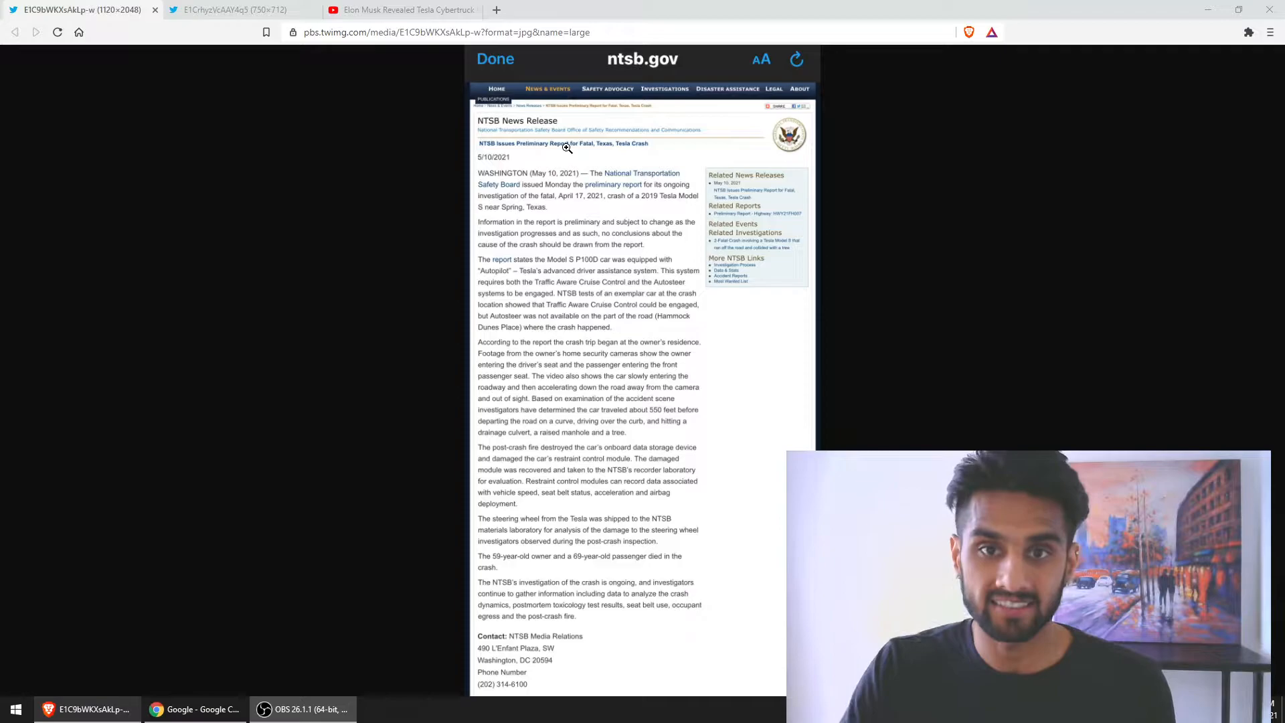
Step: Switch to the second tab showing the Saturday Night Live tweet image
click(229, 10)
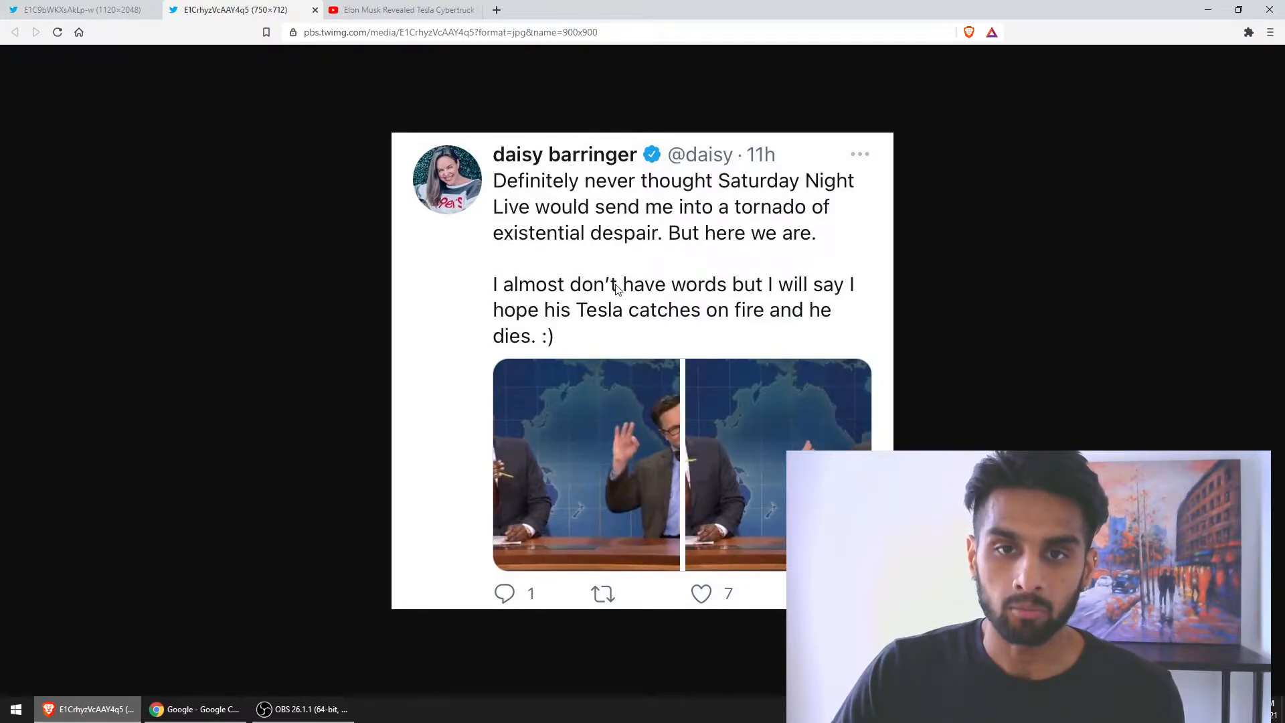
mouse_move(565, 320)
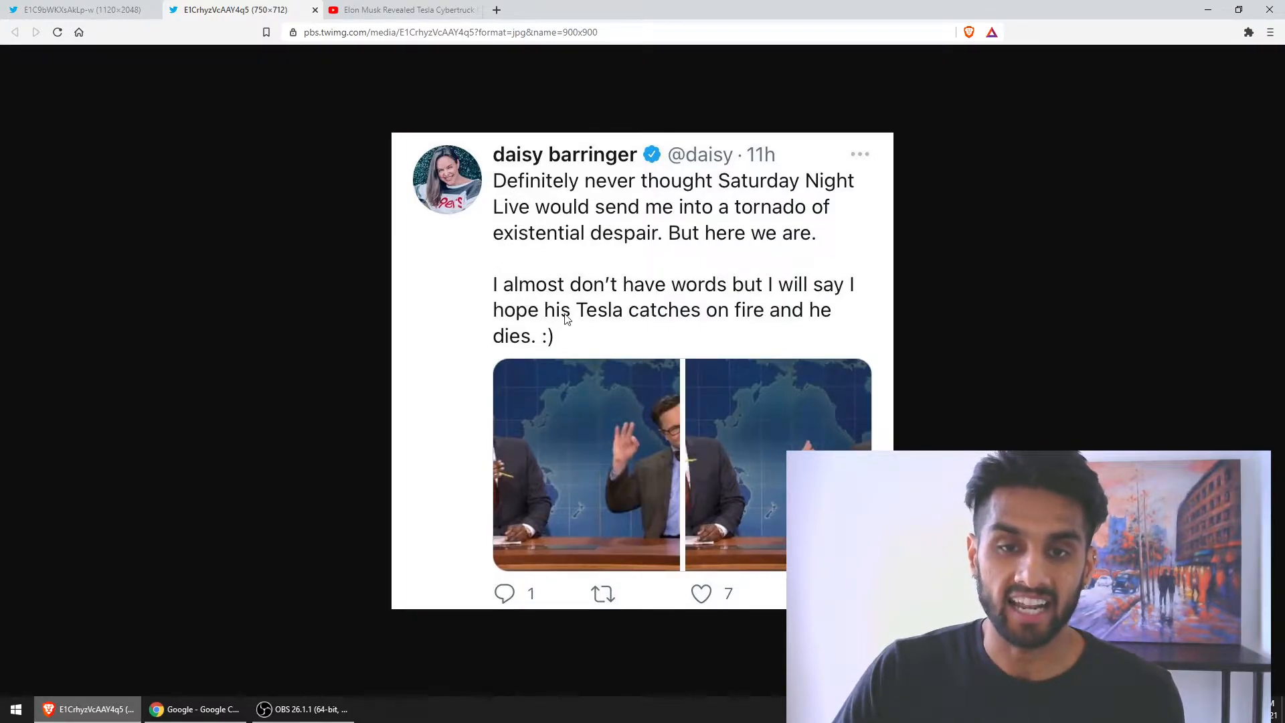
mouse_move(824, 316)
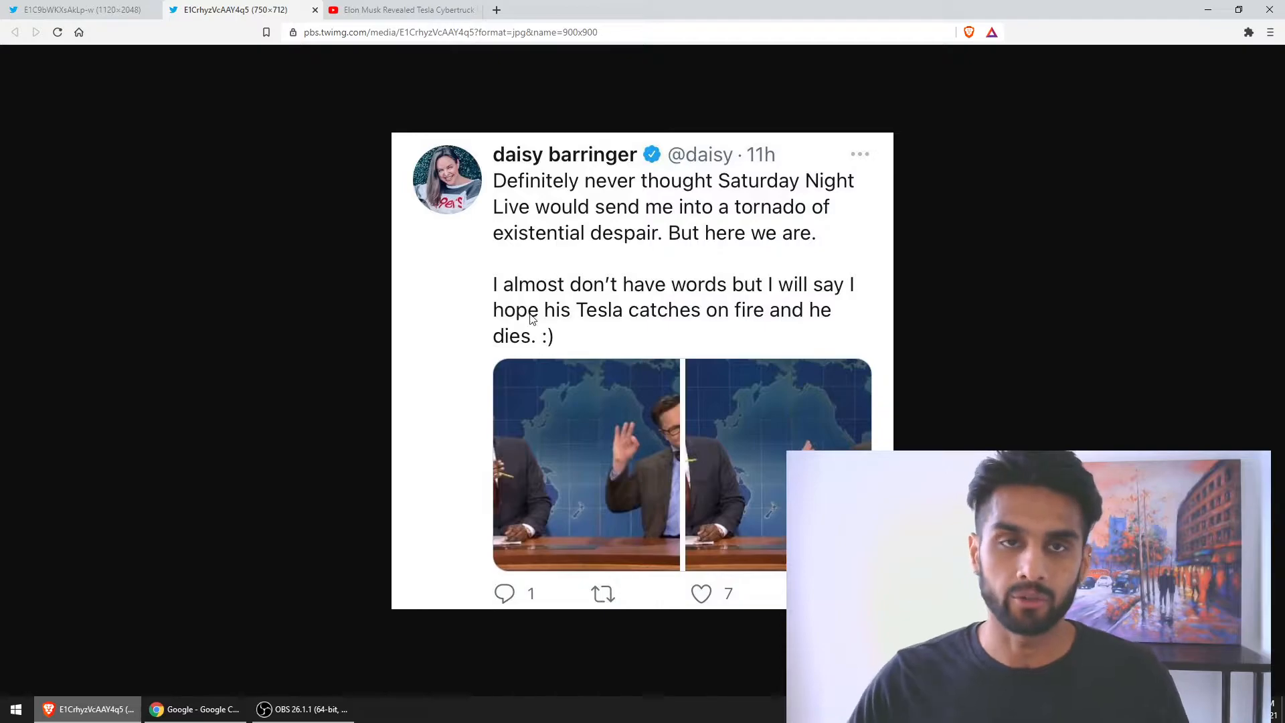
Step: Switch to the YouTube Cybertruck video tab and play it through to the designer's farewell tweet
click(400, 10)
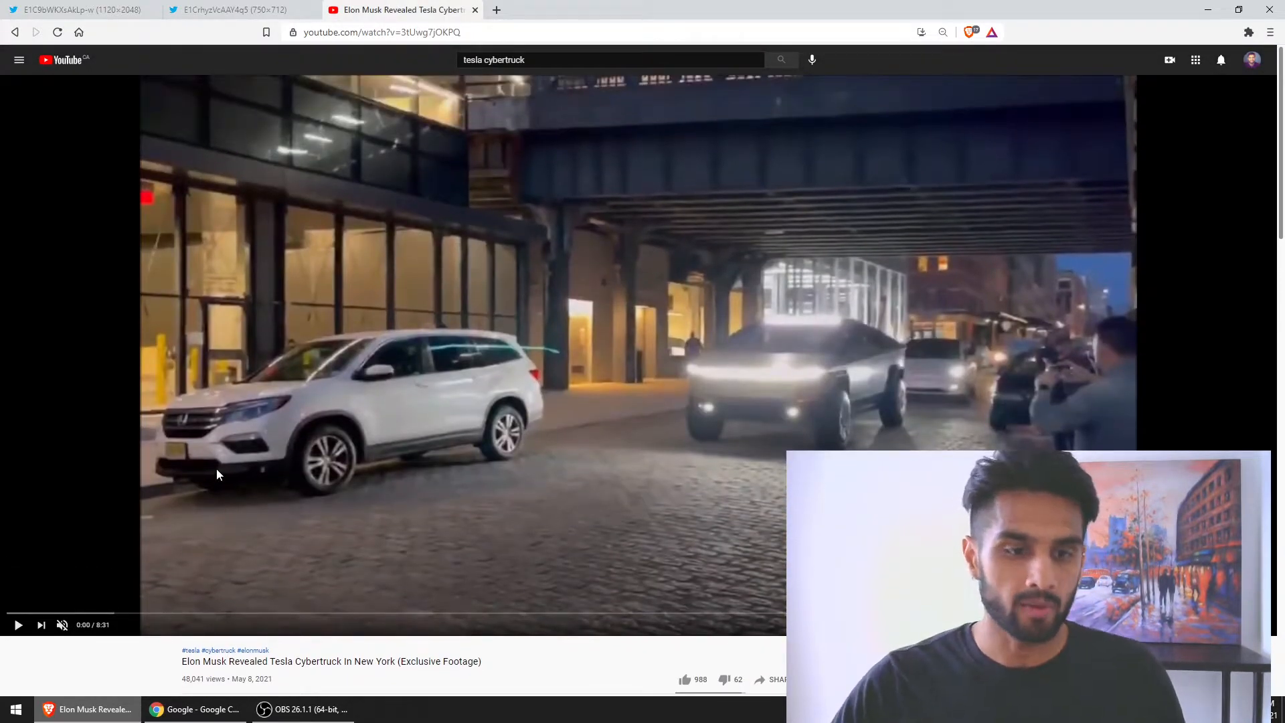
mouse_move(190, 637)
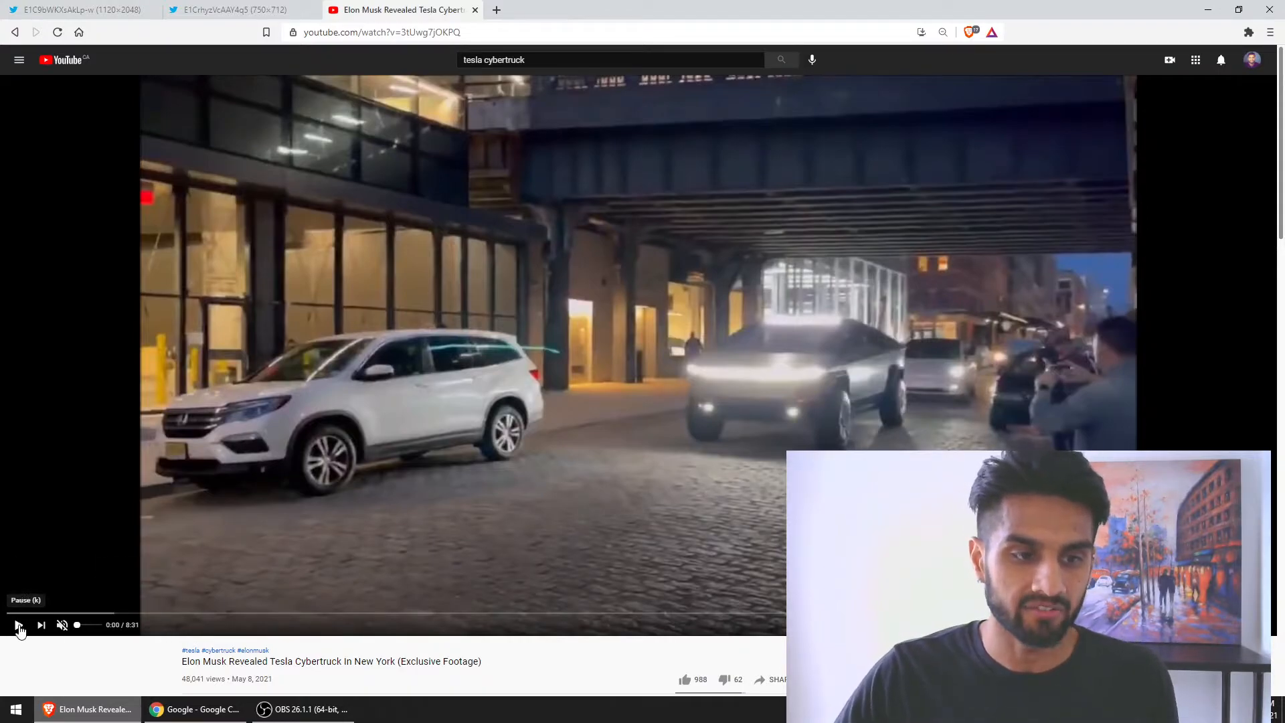
click(16, 625)
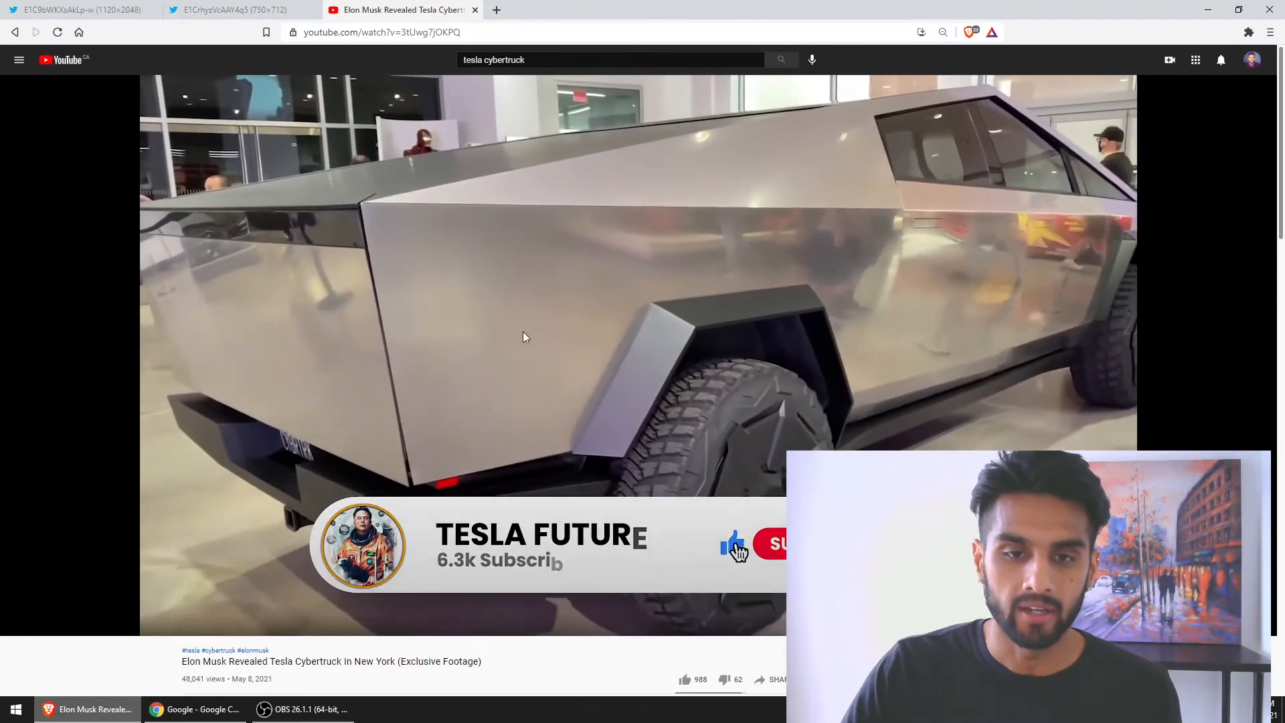
click(232, 613)
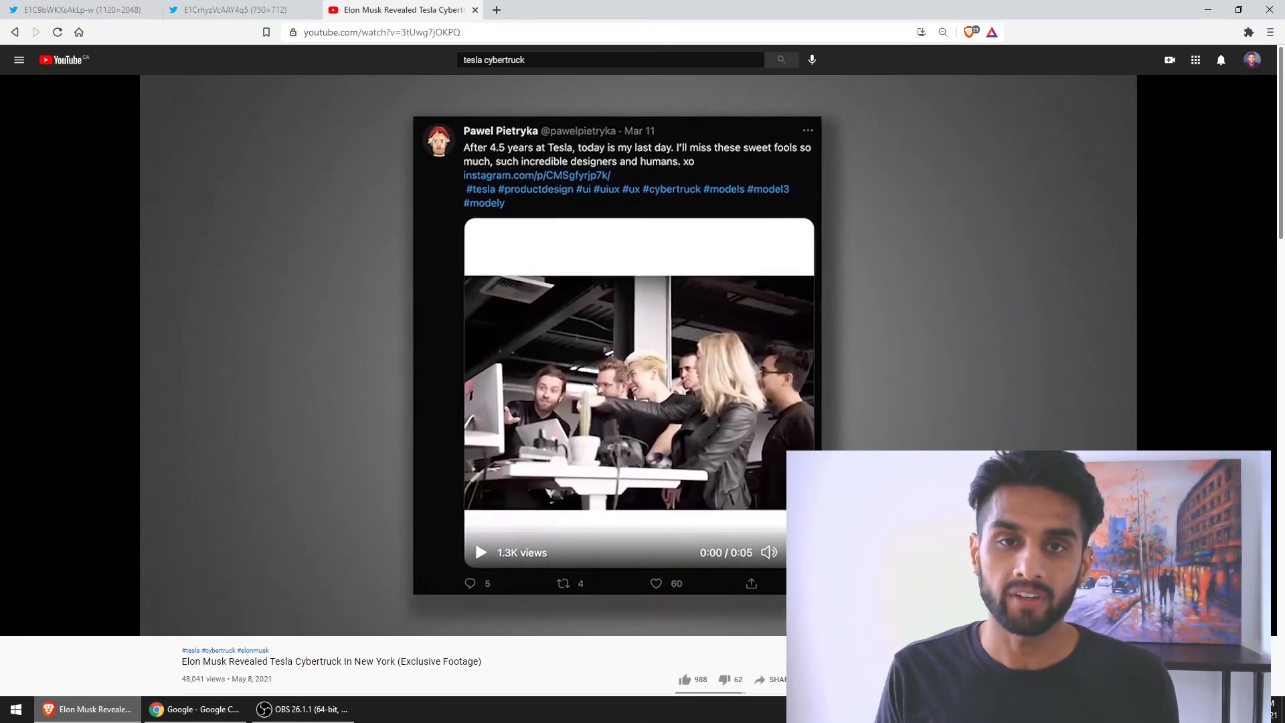
Step: Scroll the YouTube page back up to the player as the video reaches the concept car render at 4:16
scroll(up, 3)
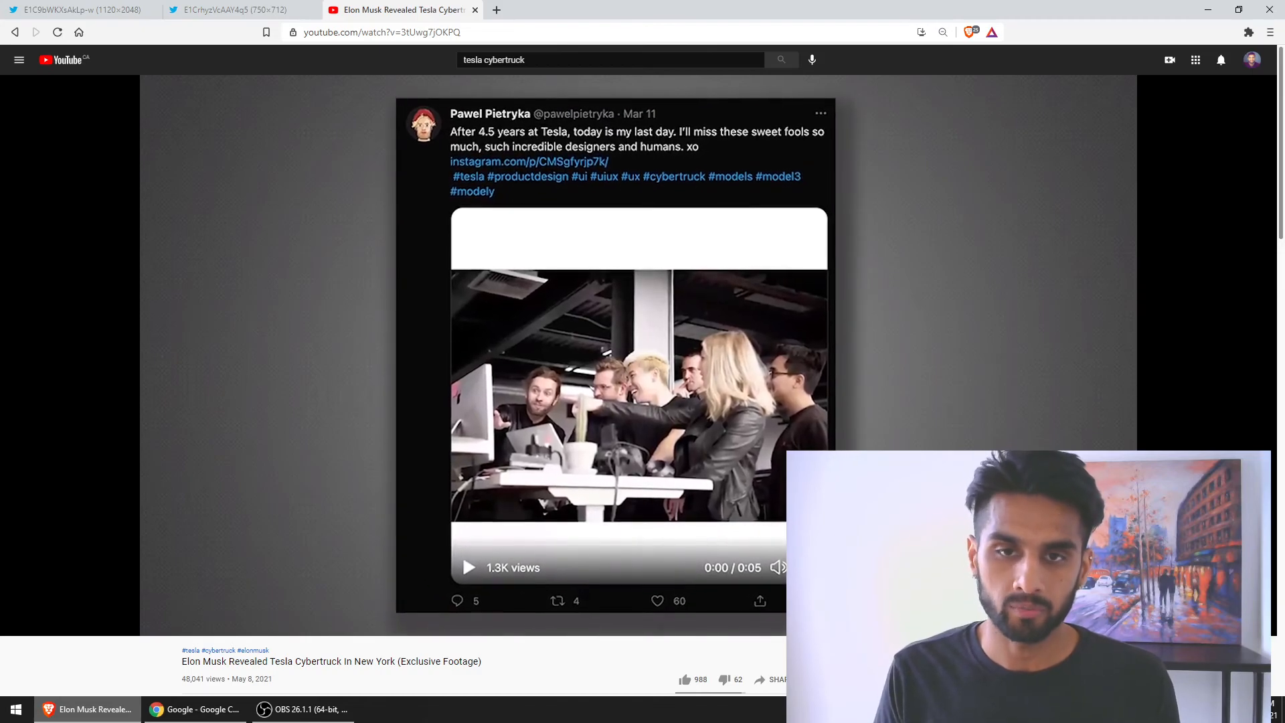
scroll(up, 3)
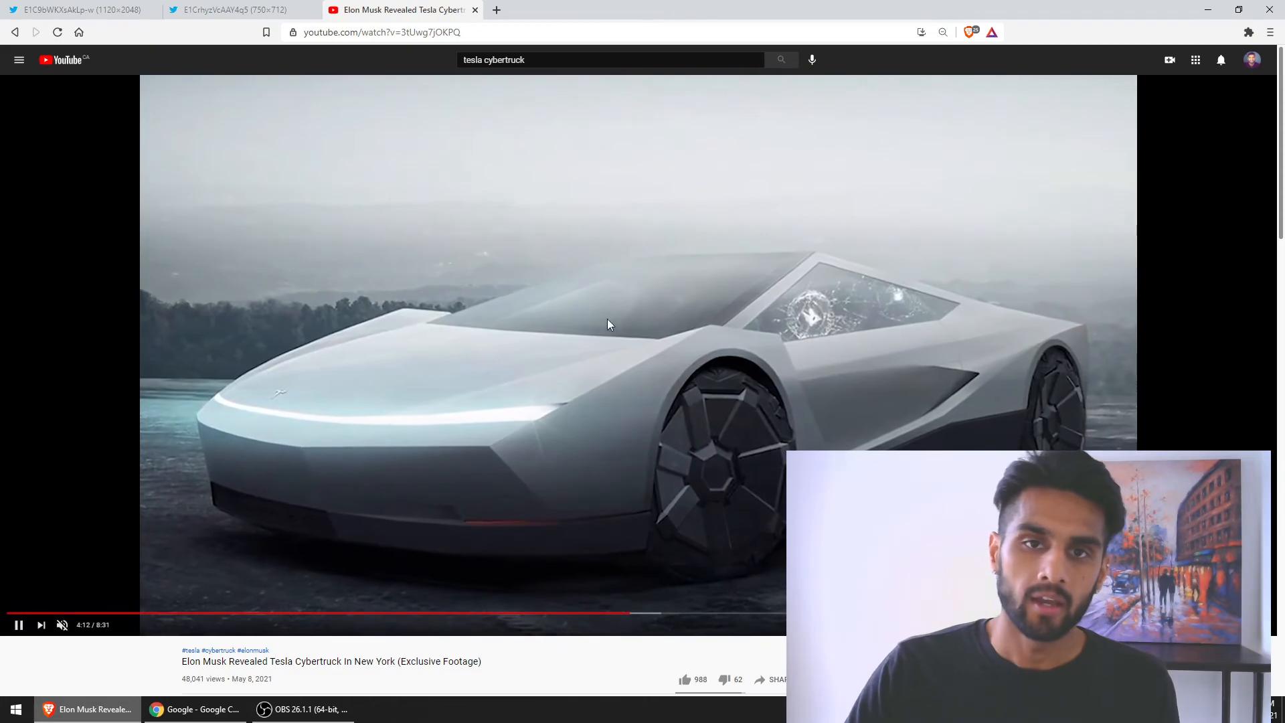
mouse_move(677, 589)
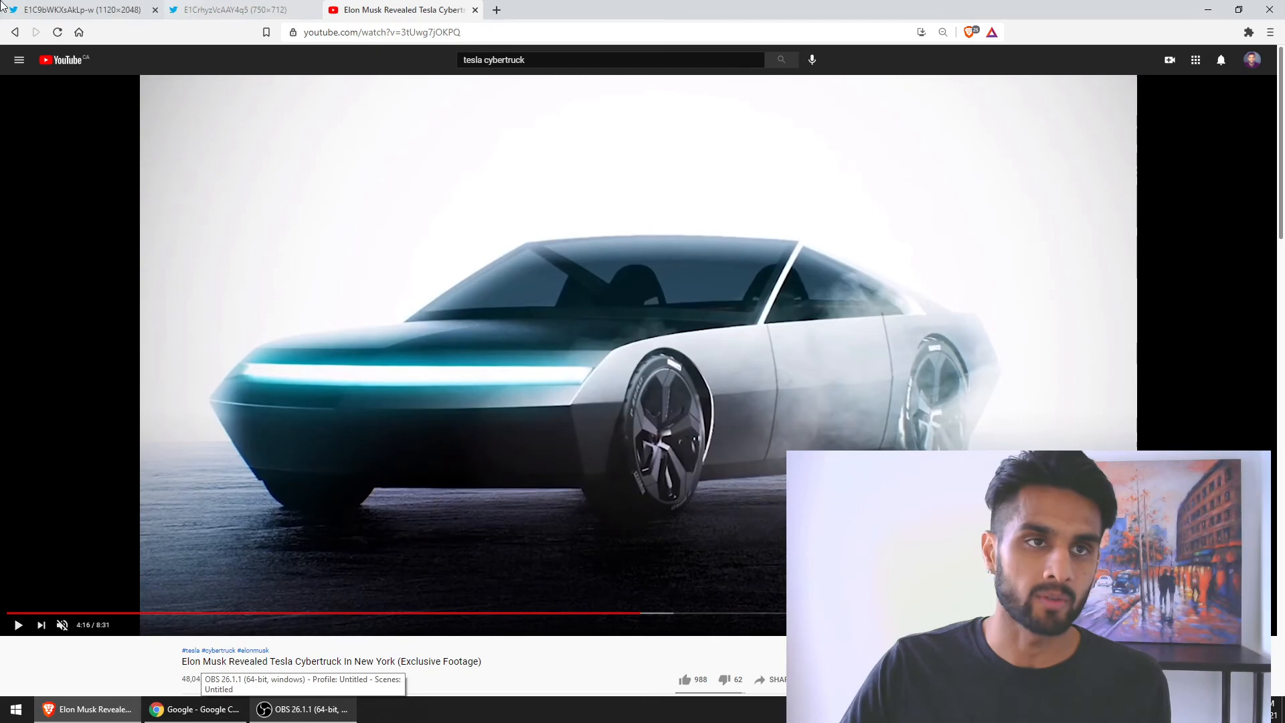
Step: Switch back to the first tab showing the NTSB Texas Tesla crash news release
click(78, 9)
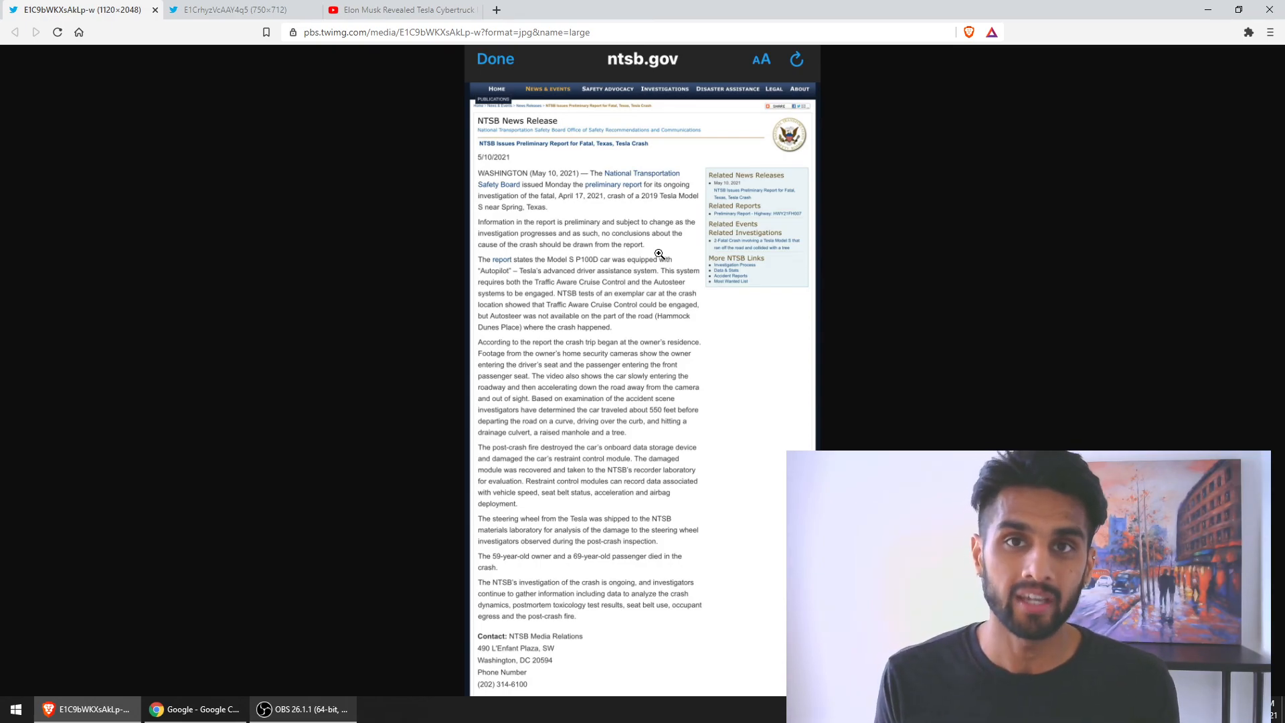
mouse_move(326, 286)
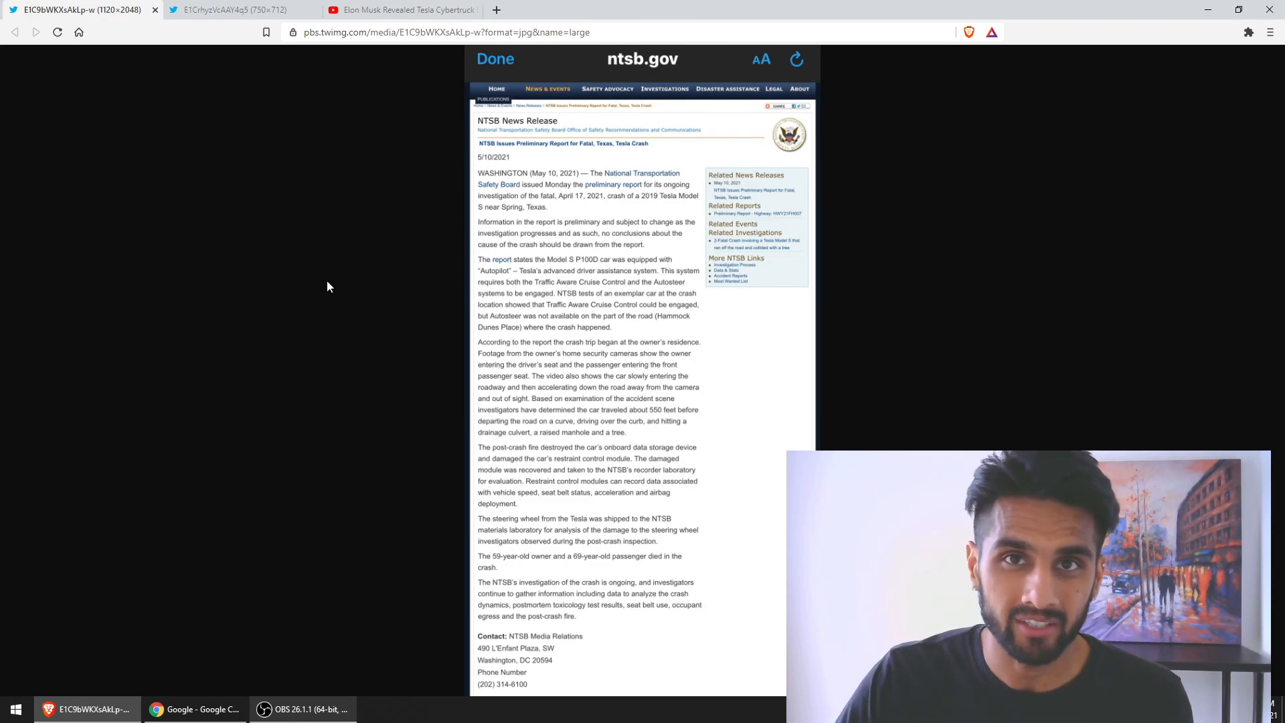